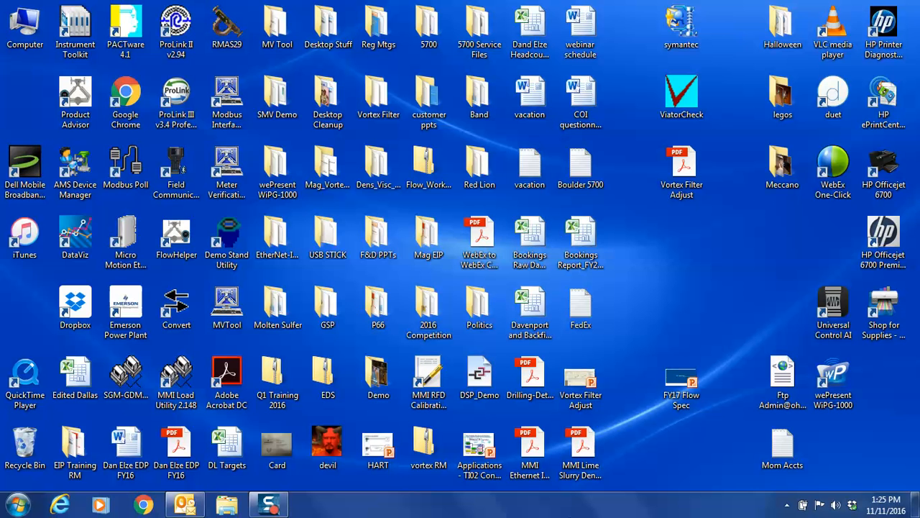
Browse to the Oh Brother Live folder under Documents > Personal > Band in Explorer
click(227, 503)
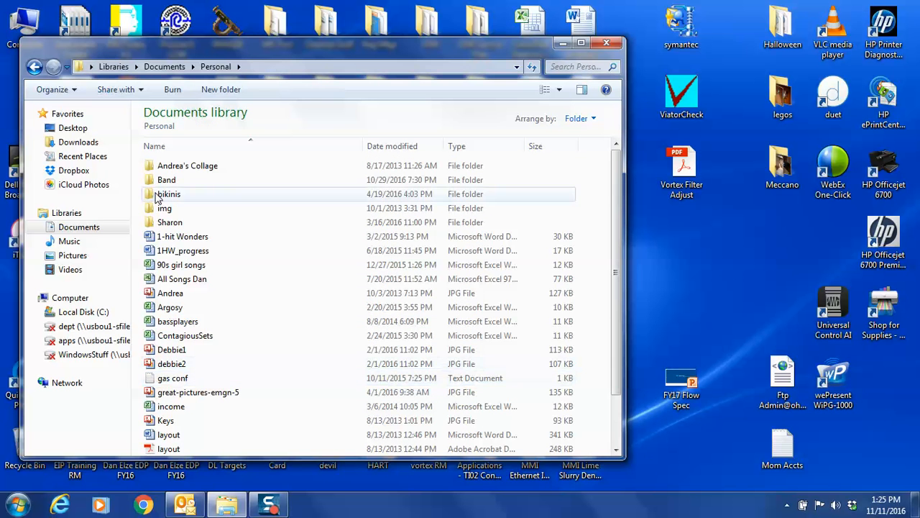
double_click(167, 179)
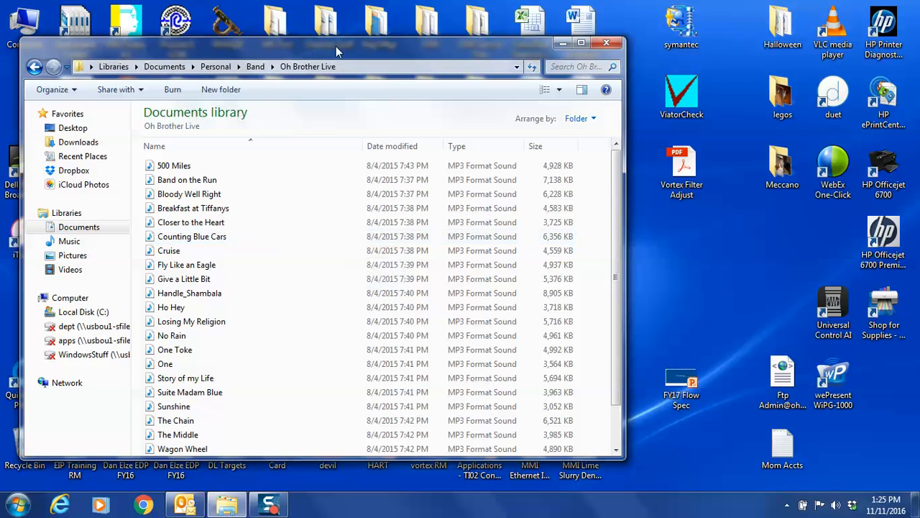
In Command Prompt, cd into the Oh Brother Live folder and run dir > list.txt
click(288, 67)
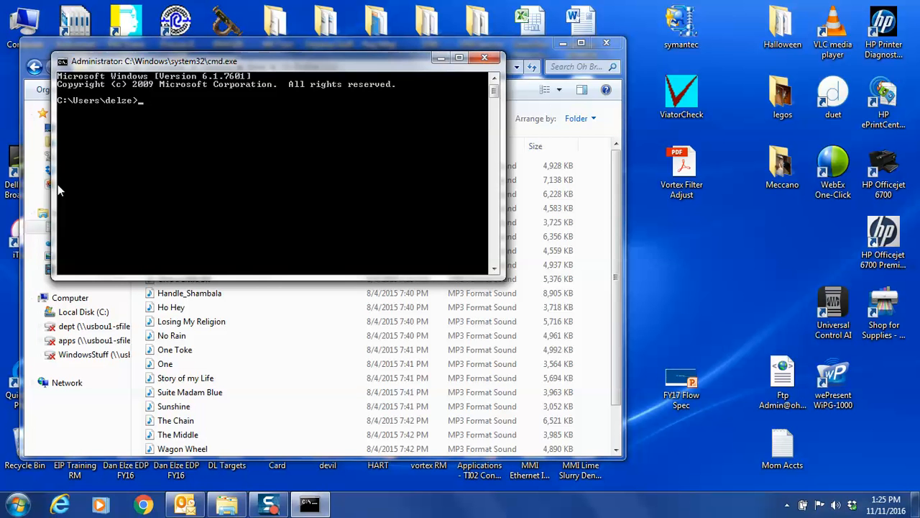
text(cd)
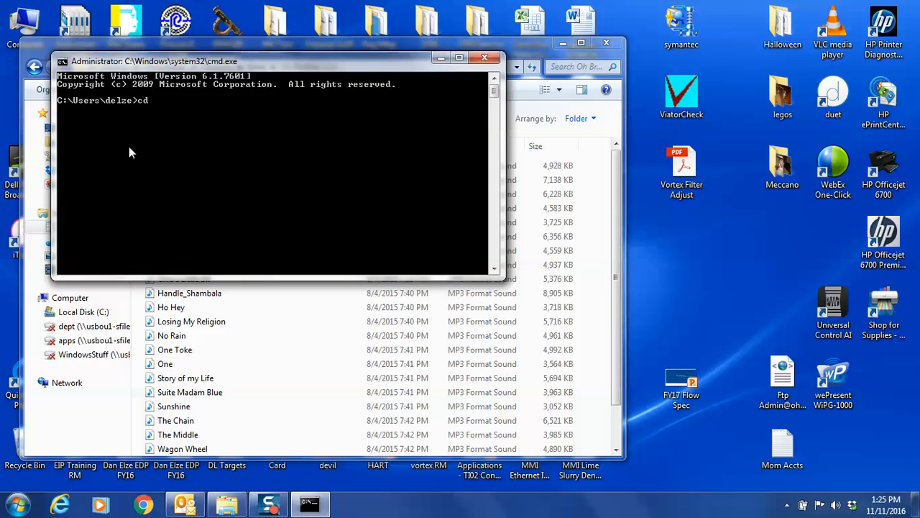
right_click(133, 152)
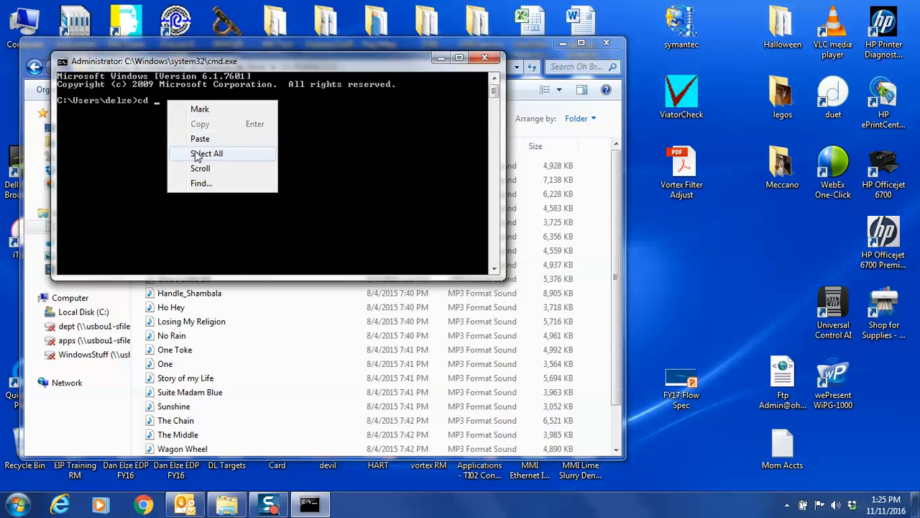
click(199, 138)
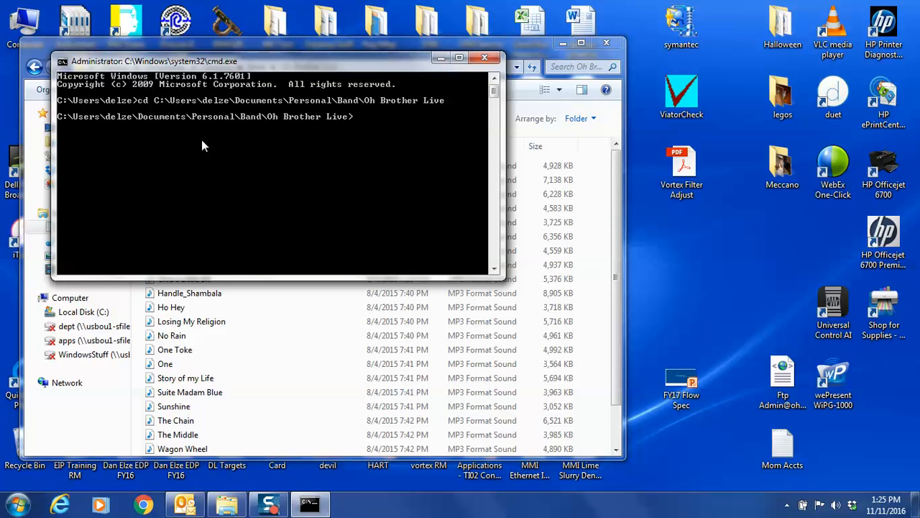
text(dir > list.txt)
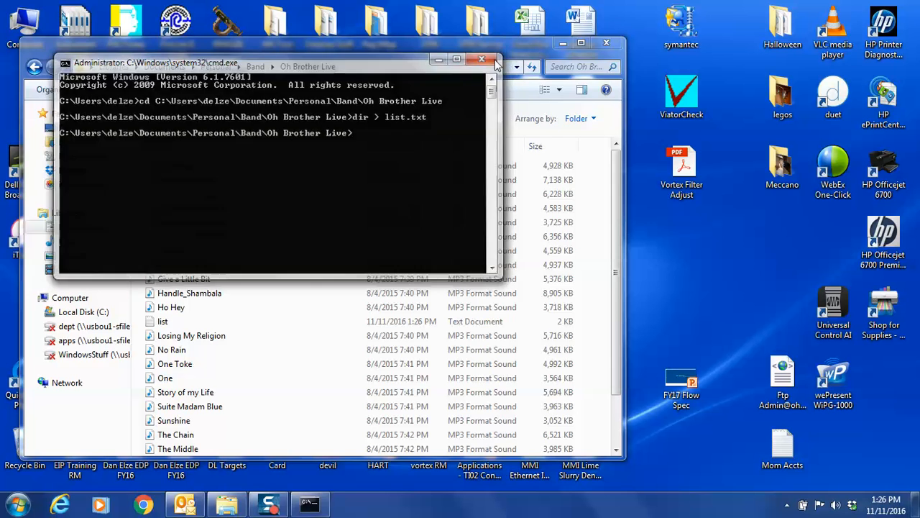
Close cmd, copy the song lines from list.txt in Notepad and bring up the blank Excel workbook
click(481, 59)
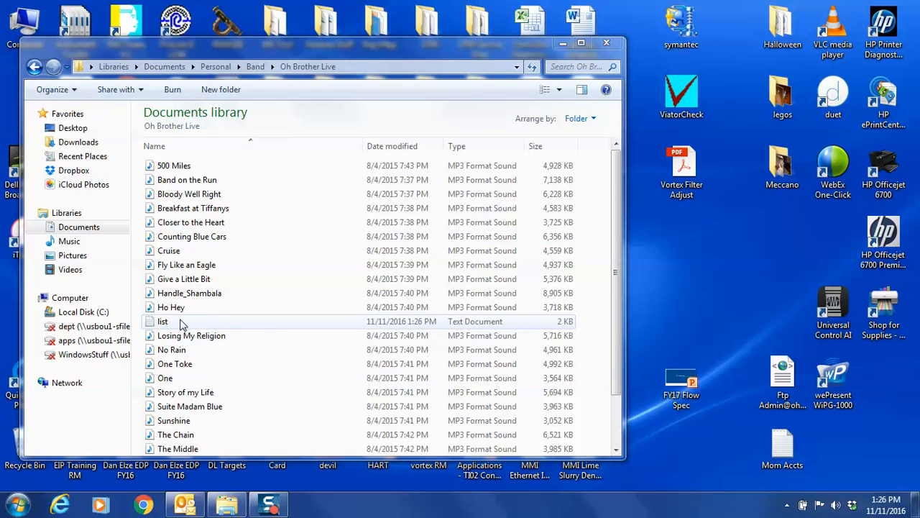
double_click(162, 322)
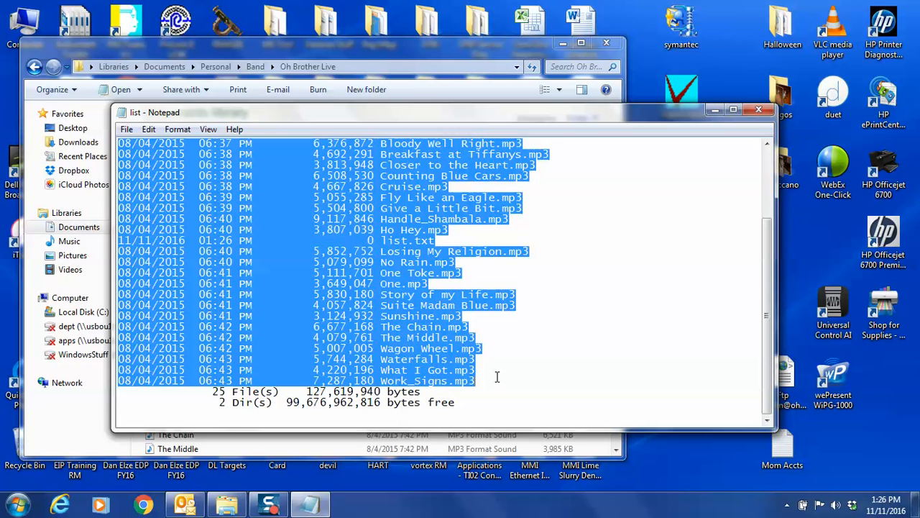
click(15, 503)
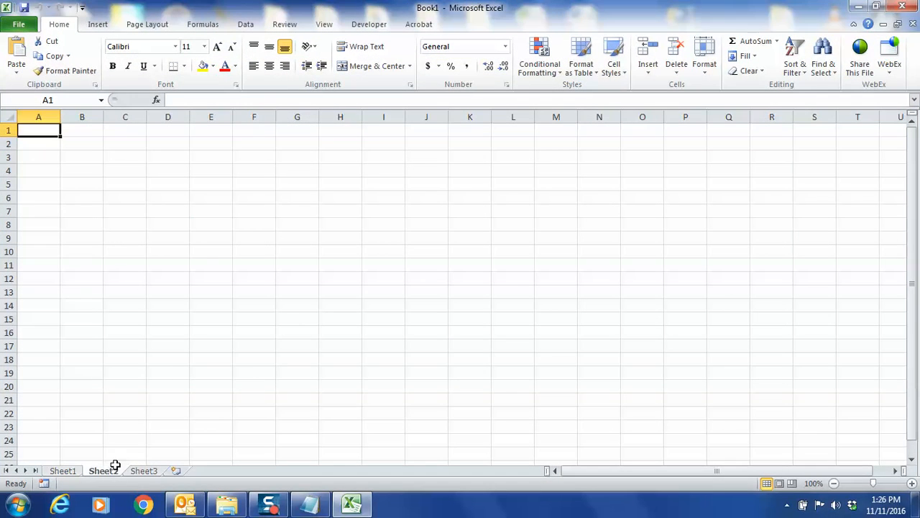
On Sheet2, extract file names into column B with =RIGHT(A1,LEN(A1)-39) filled down every listing row
click(104, 470)
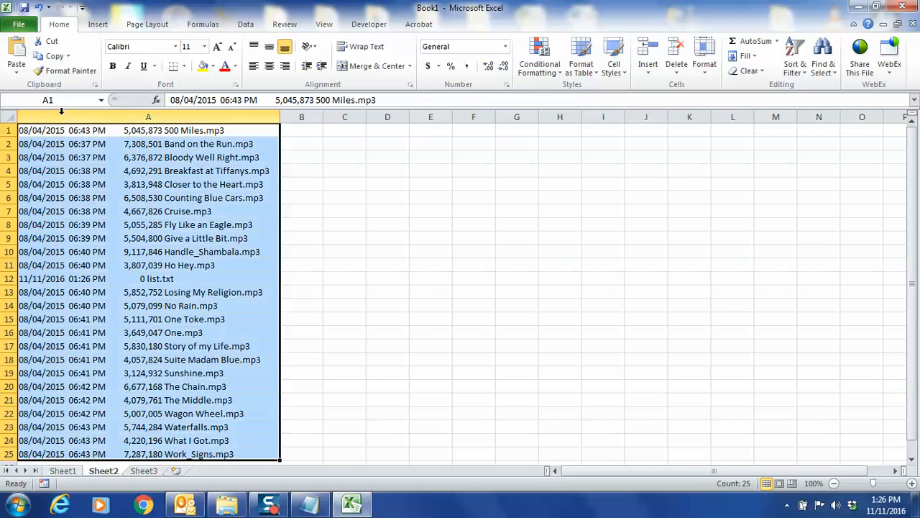
click(302, 143)
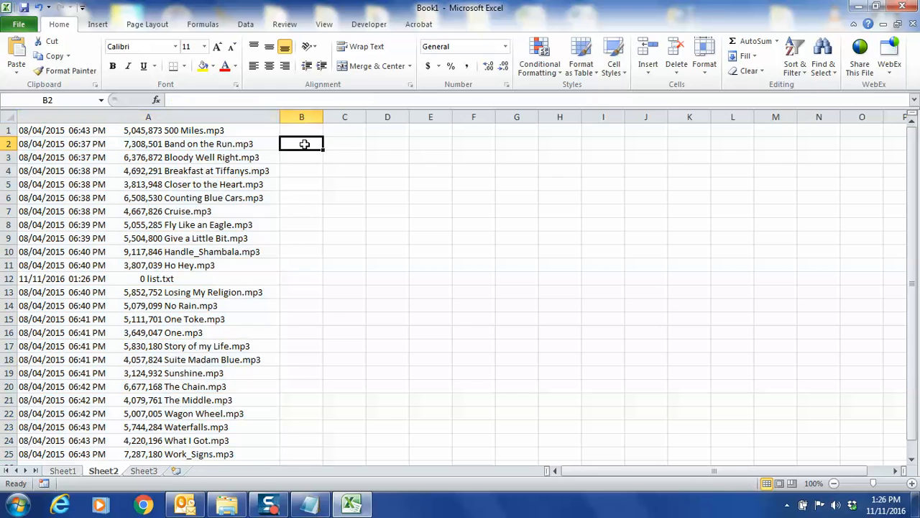
click(302, 129)
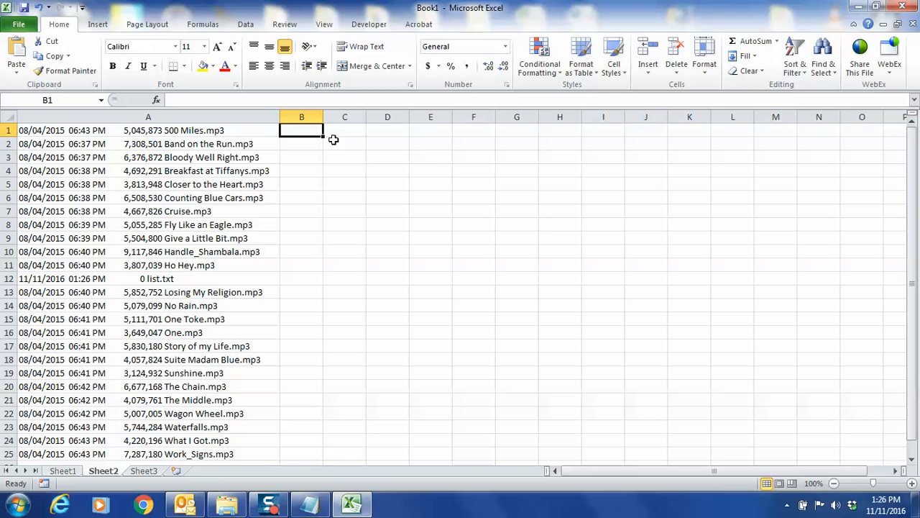
text(=r)
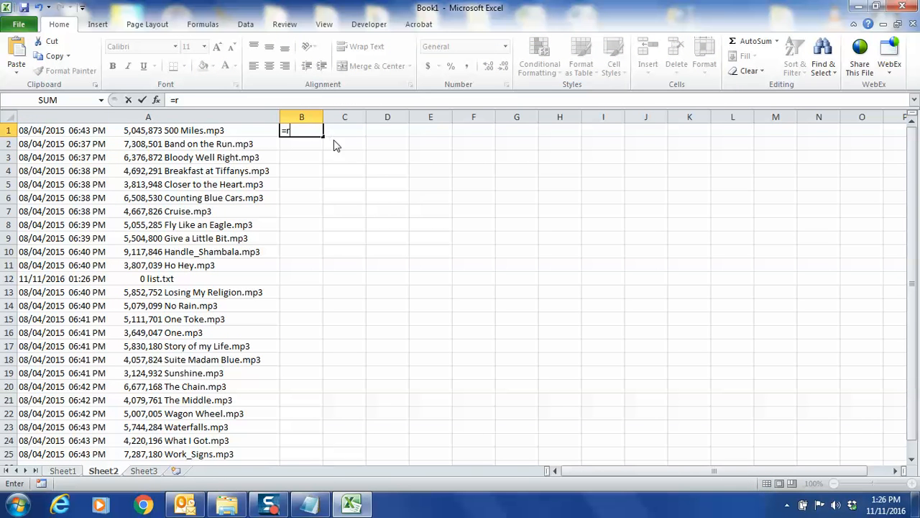
text(ight()
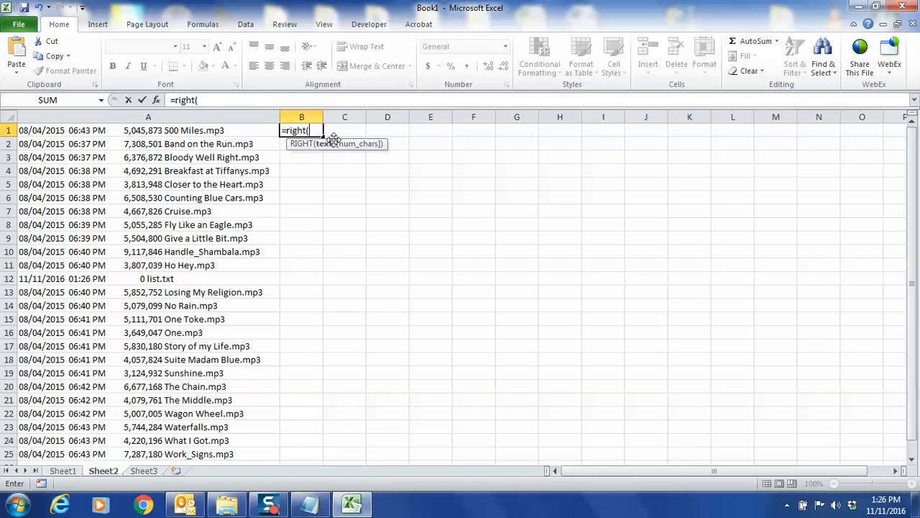
click(148, 130)
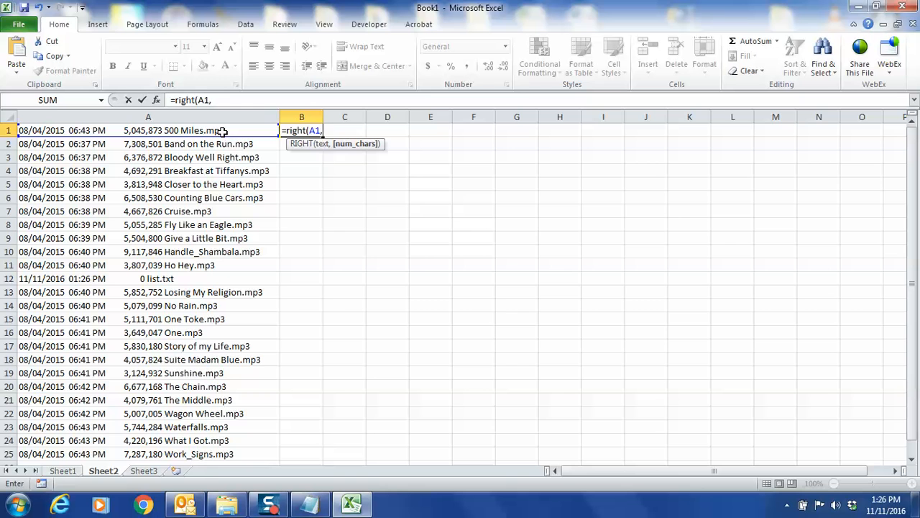
text(len)
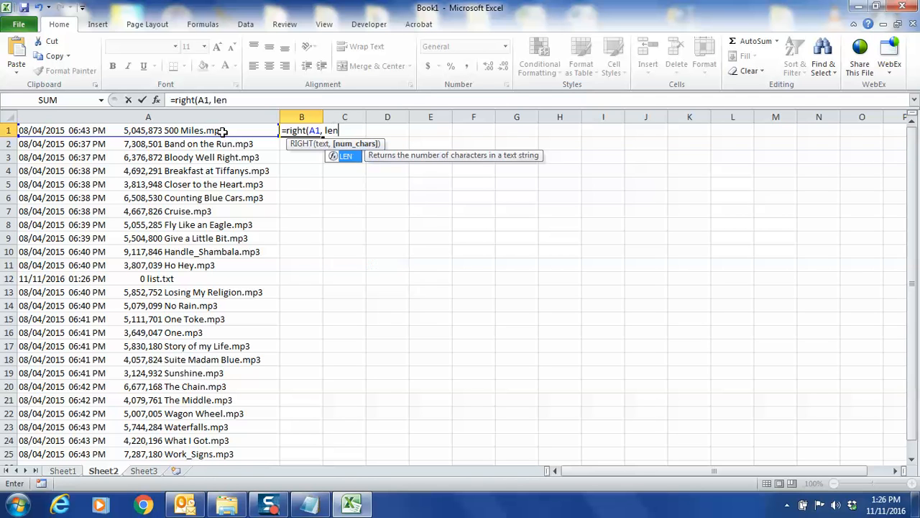
text(()
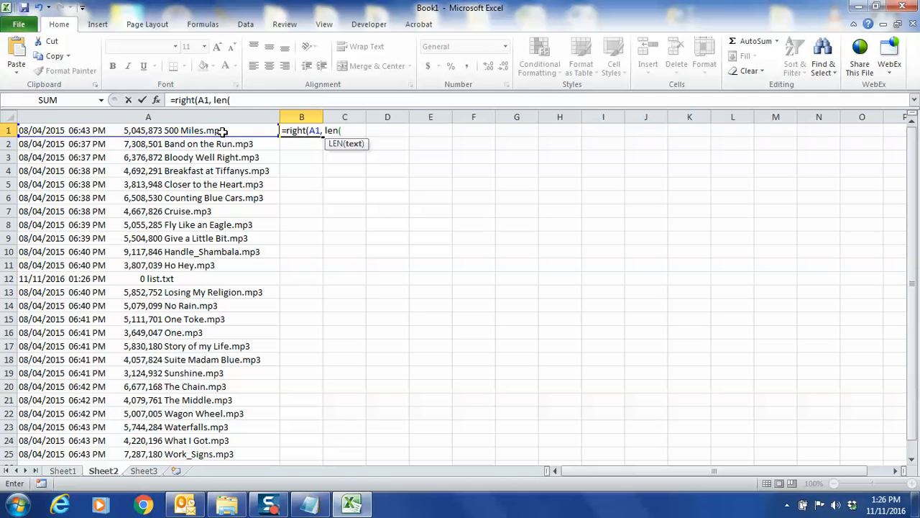
text(A1))
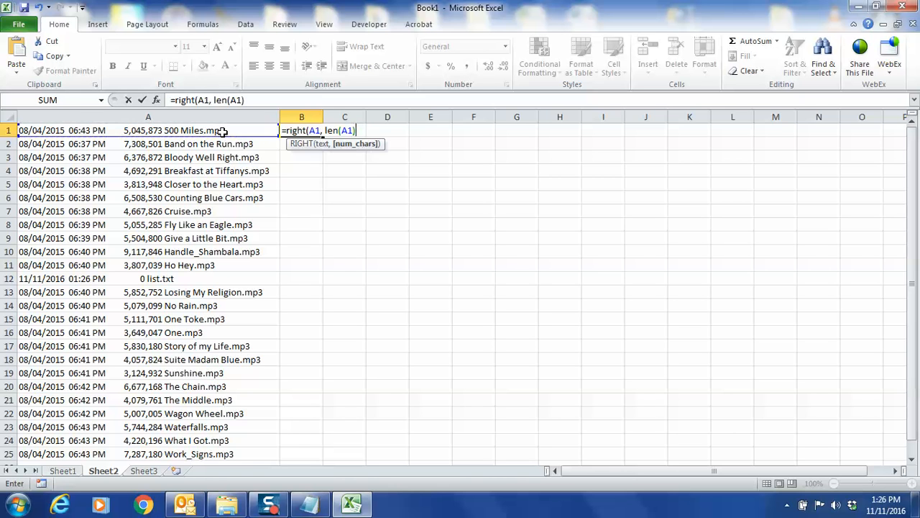
text(-39)
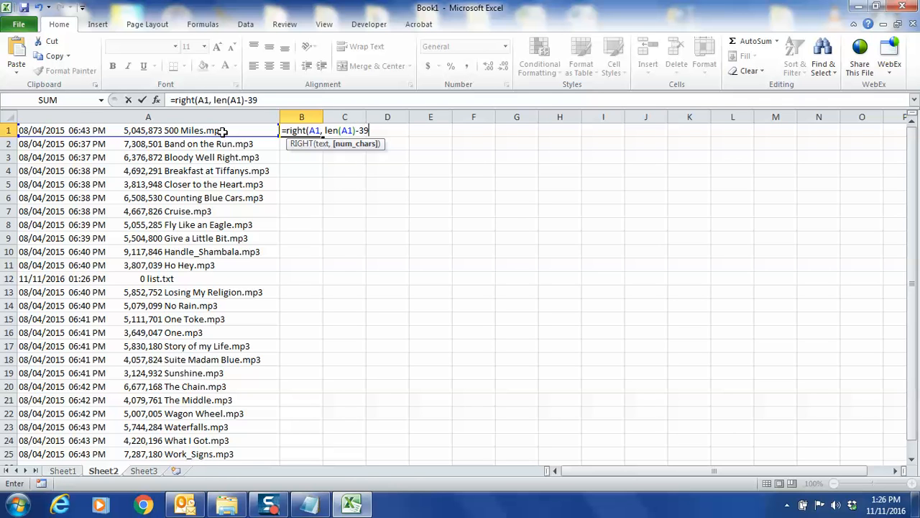
text())
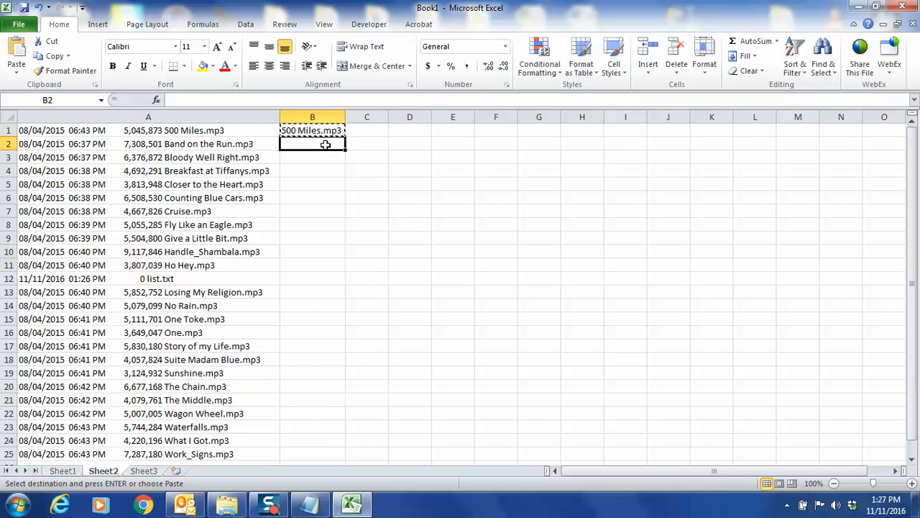
drag(312, 144, 312, 454)
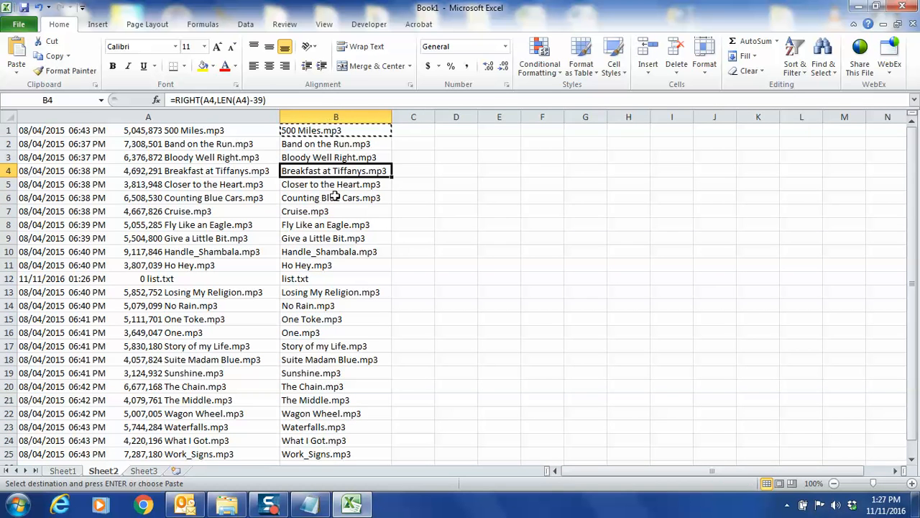
Strip the .mp3 ending into column C with =LEFT(B1,LEN(B1)-4) filled down
click(414, 129)
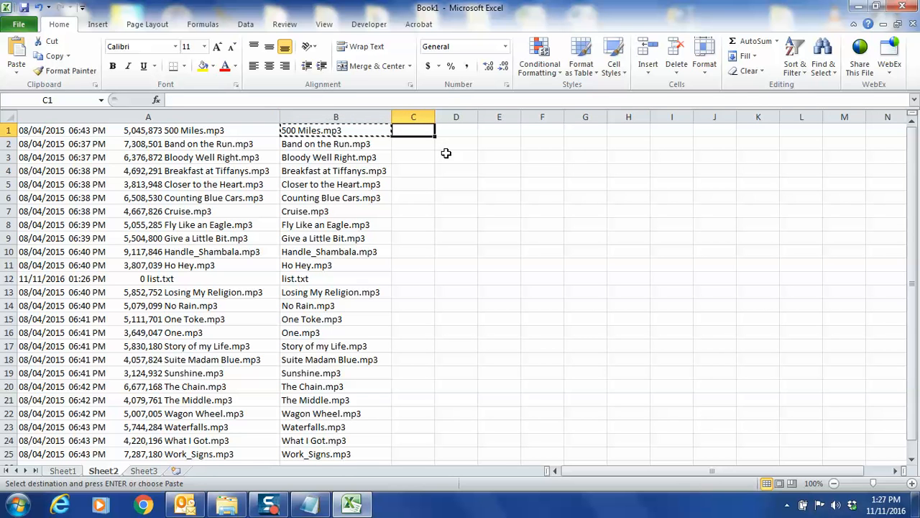
text(=)
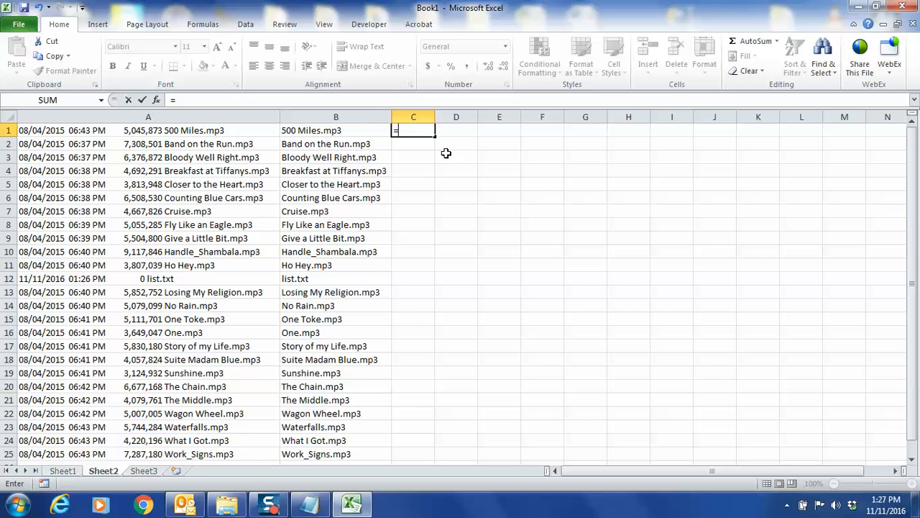
click(337, 129)
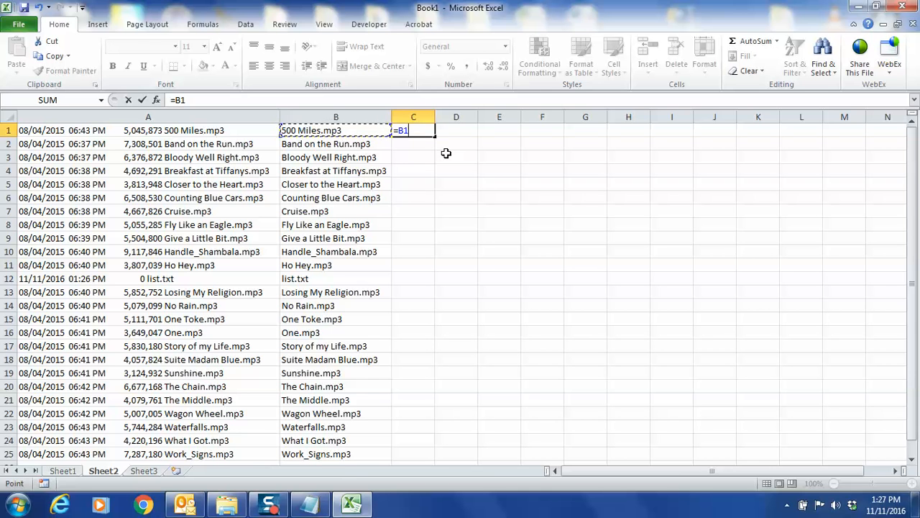
text(left()
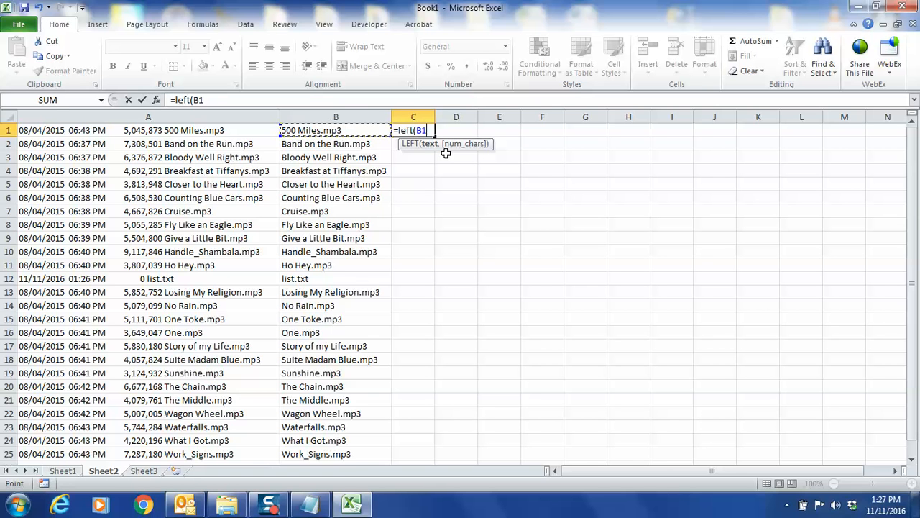
text(, len(B1)
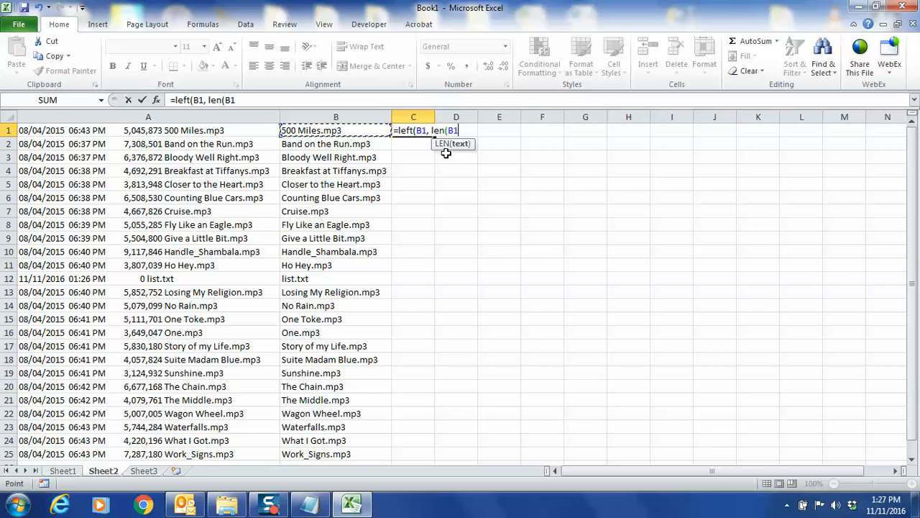
text()-4))
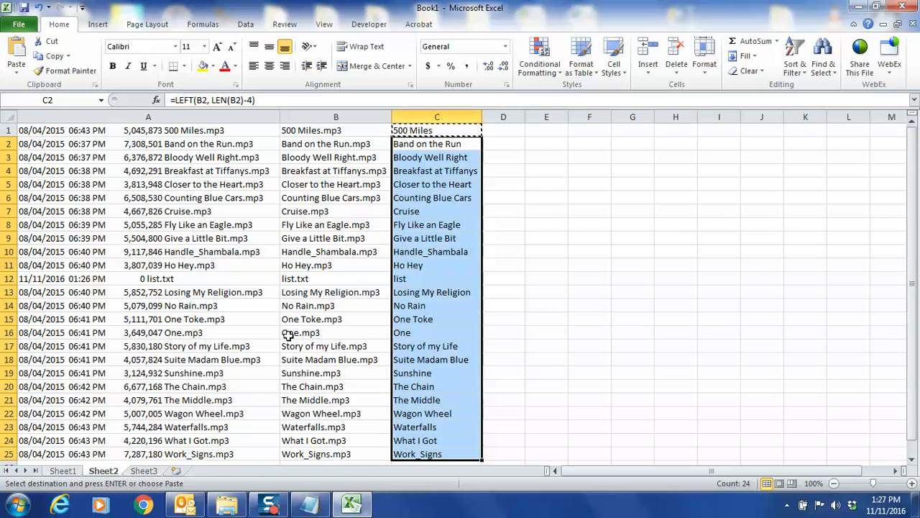
On Sheet1, paste file and song names as values into B:C and fill the folder path down column A
click(63, 470)
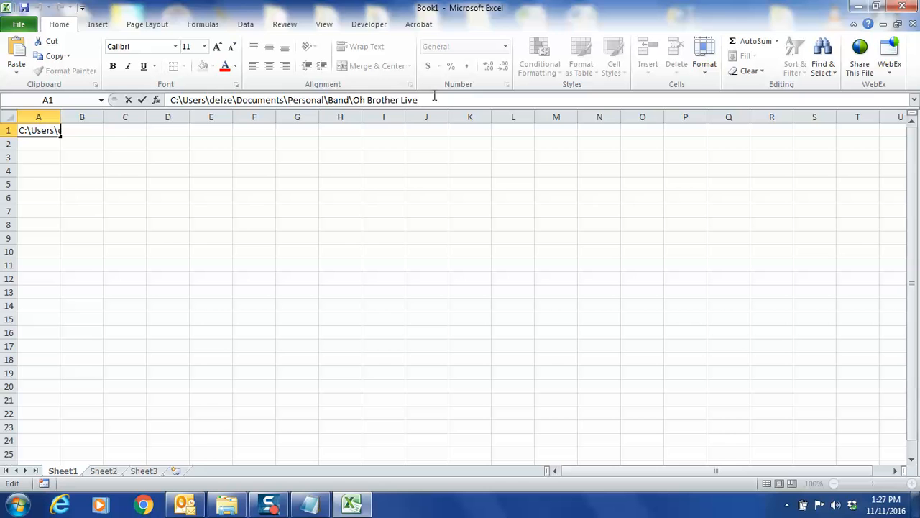
text(\)
key(Enter)
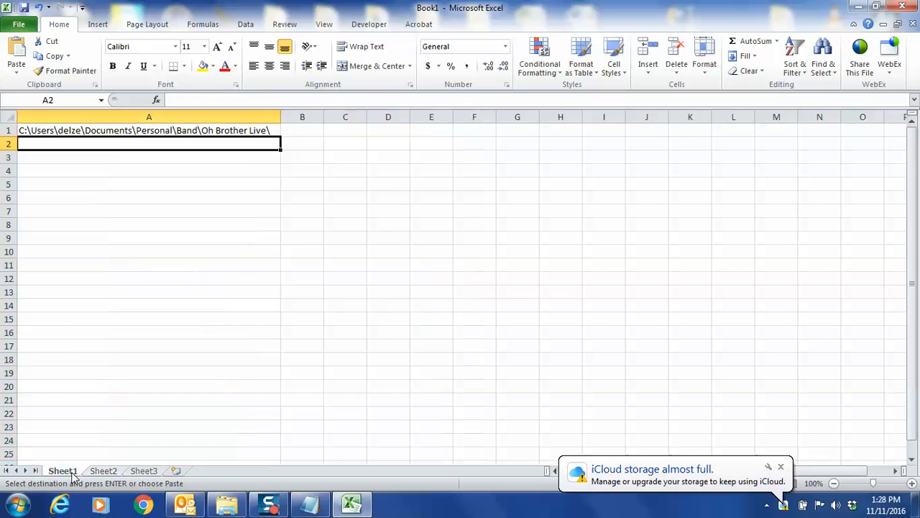
click(302, 130)
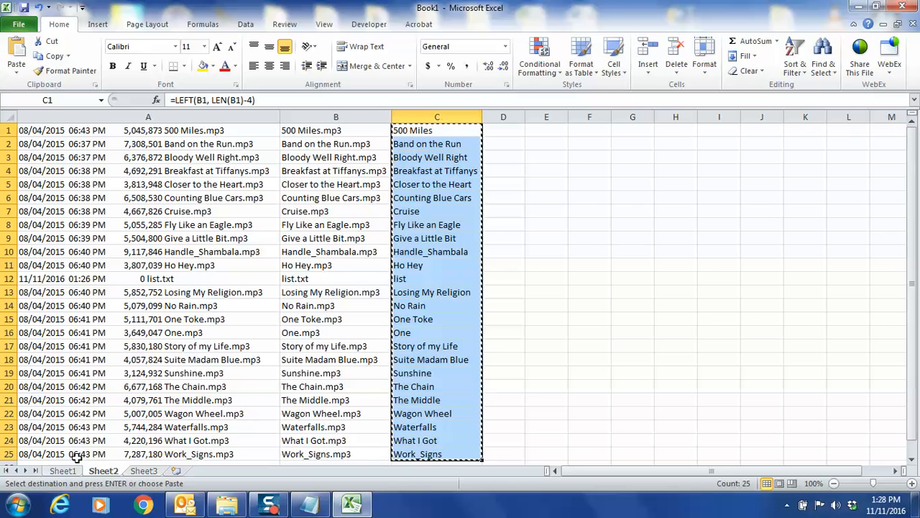
right_click(414, 129)
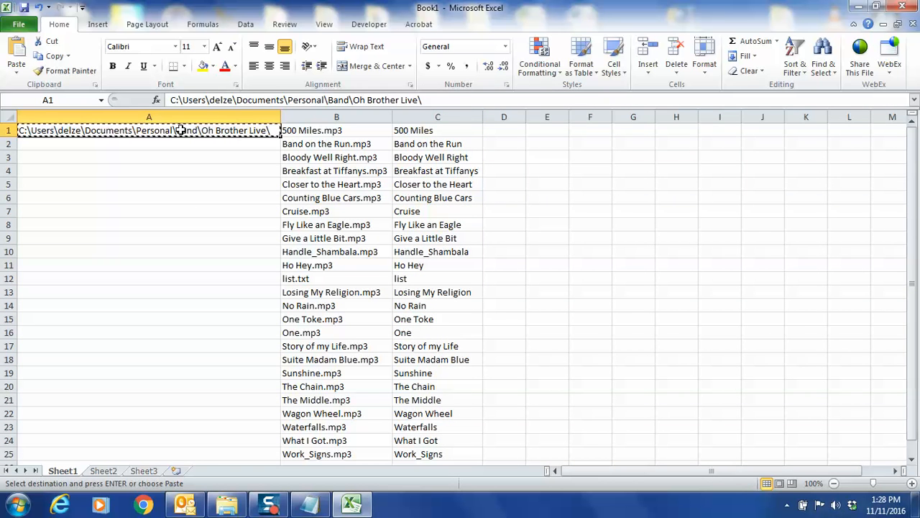
drag(149, 129, 150, 304)
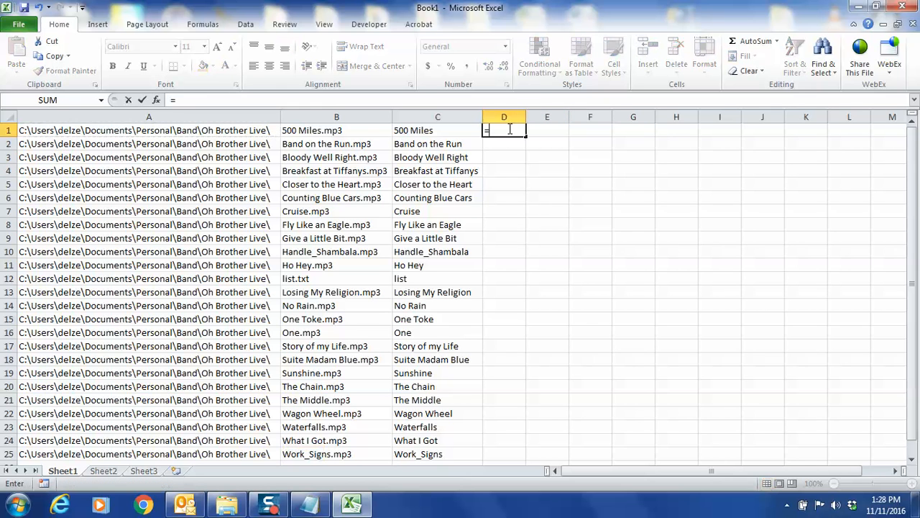
Build song links in column D with =HYPERLINK(A1&B1,C1) filled down every row
text(=hyperlin)
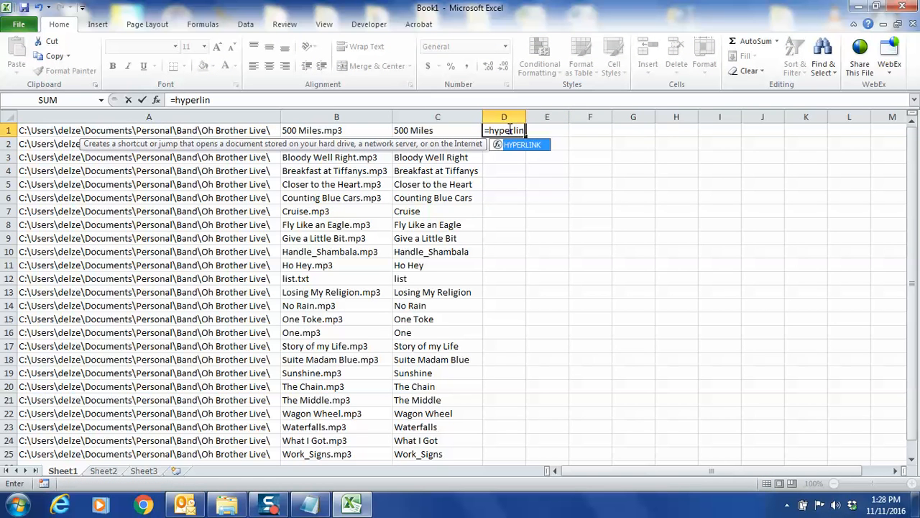
text(()
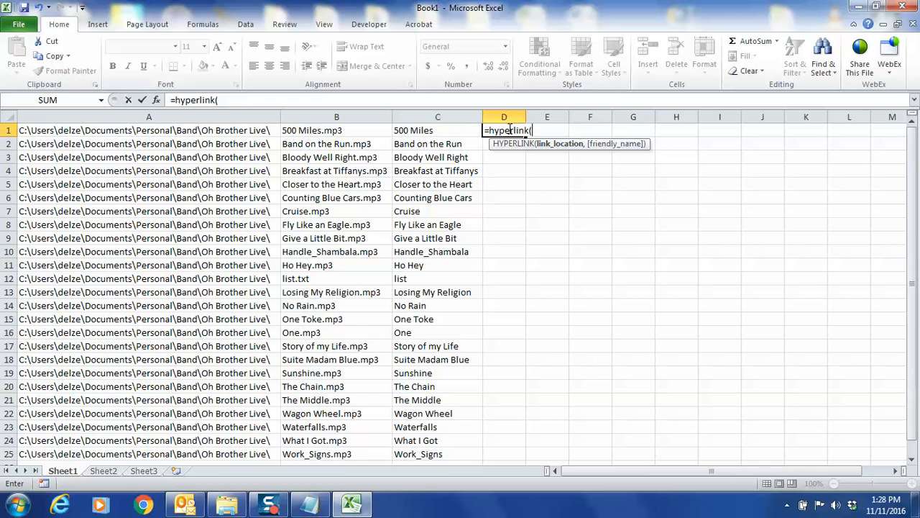
click(148, 129)
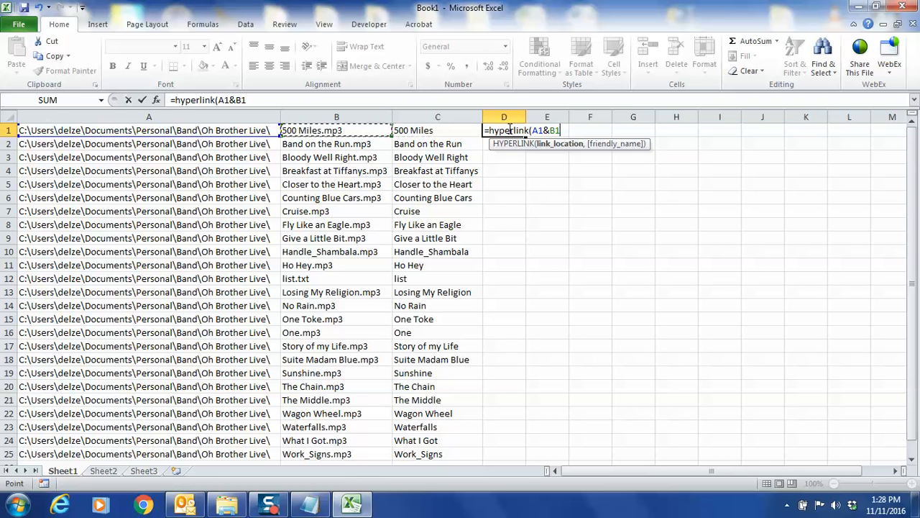
text(,C1))
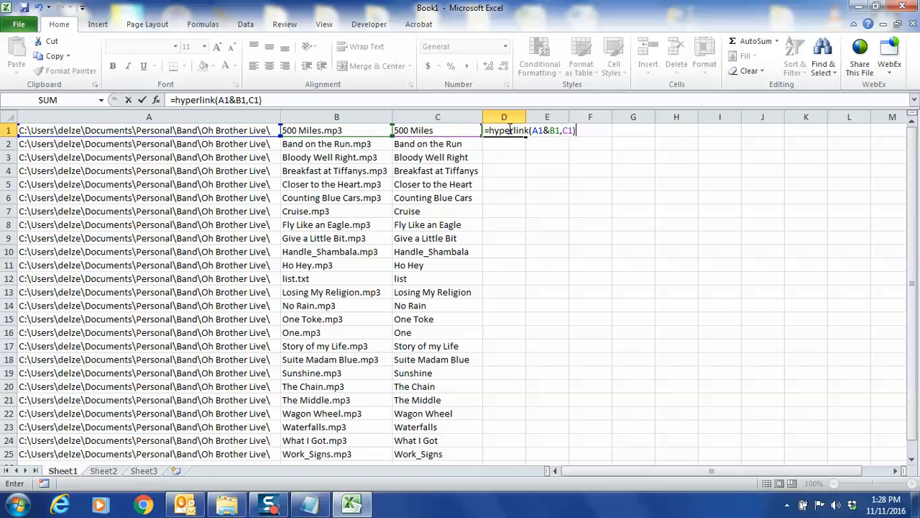
key(Enter)
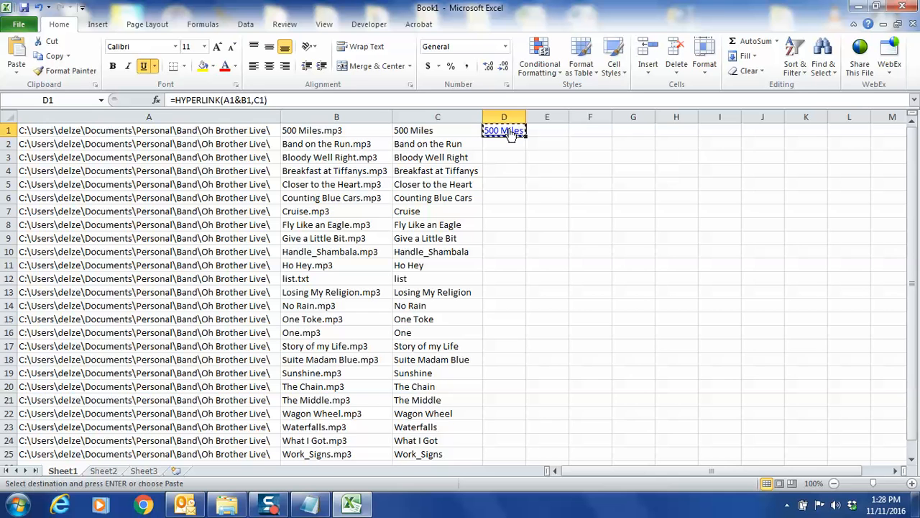
drag(503, 129, 503, 320)
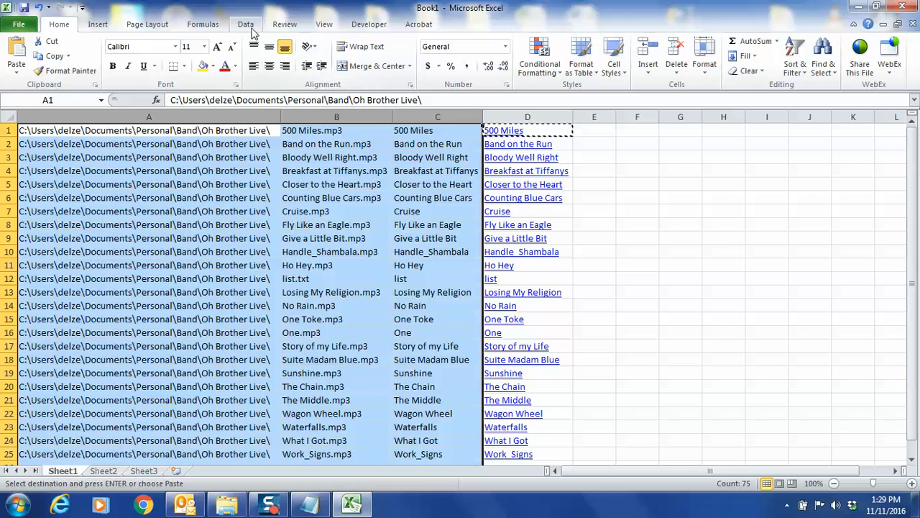
Group columns A:C via Data > Group and collapse them so only the song links show
click(245, 23)
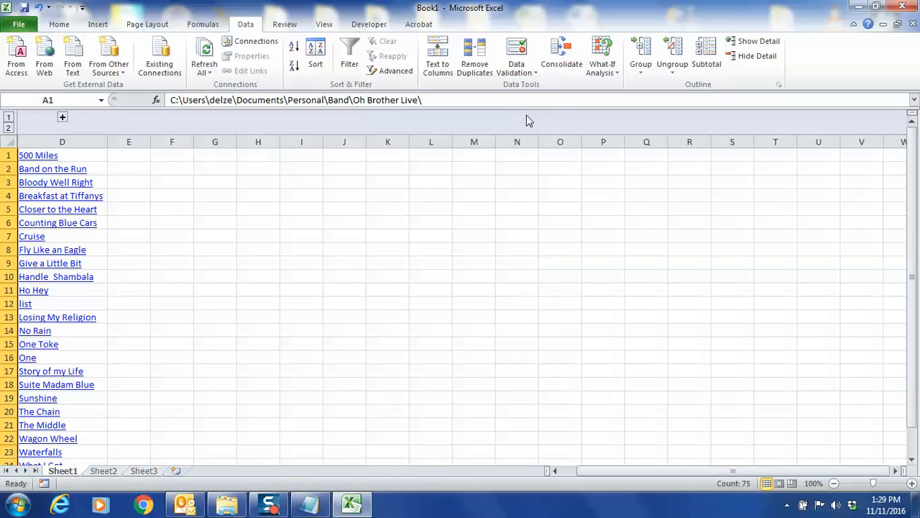
click(388, 196)
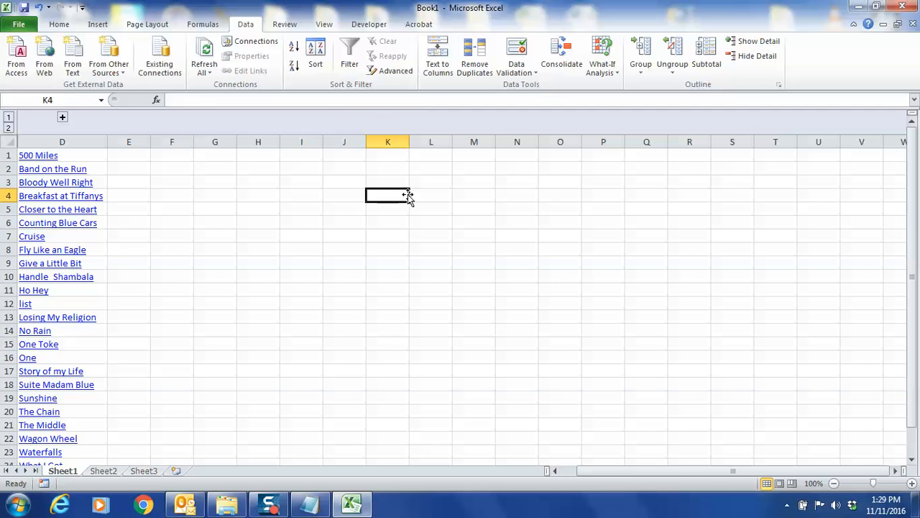